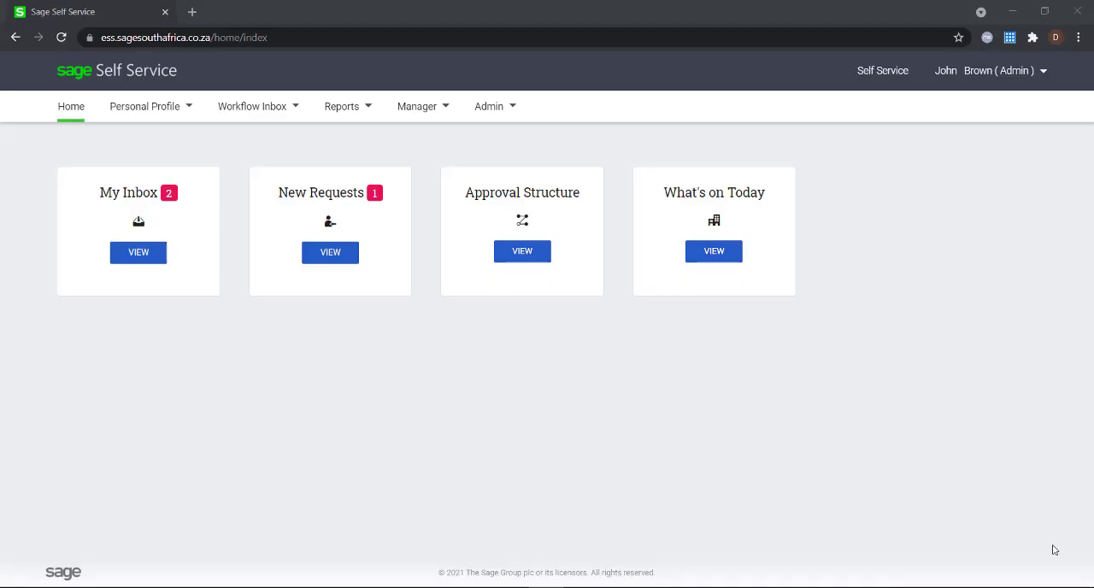
mouse_move(1027, 313)
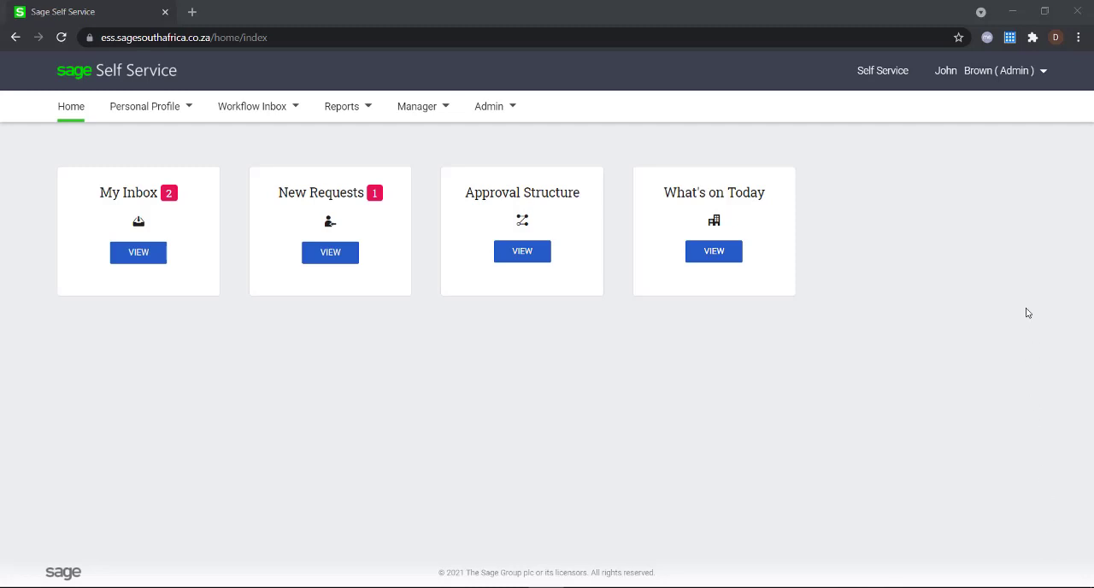
mouse_move(995, 83)
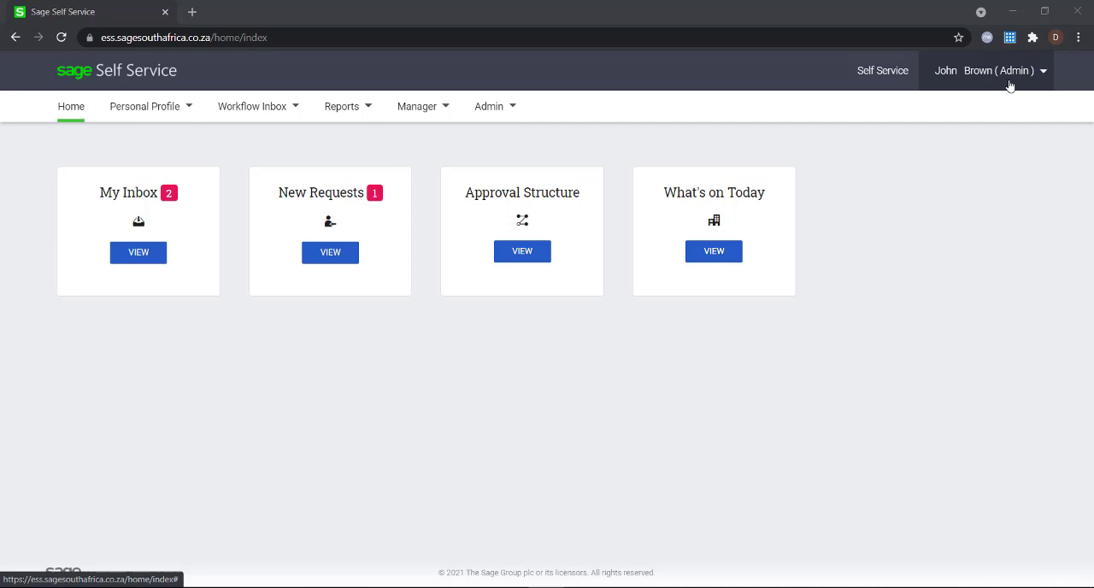
mouse_move(954, 89)
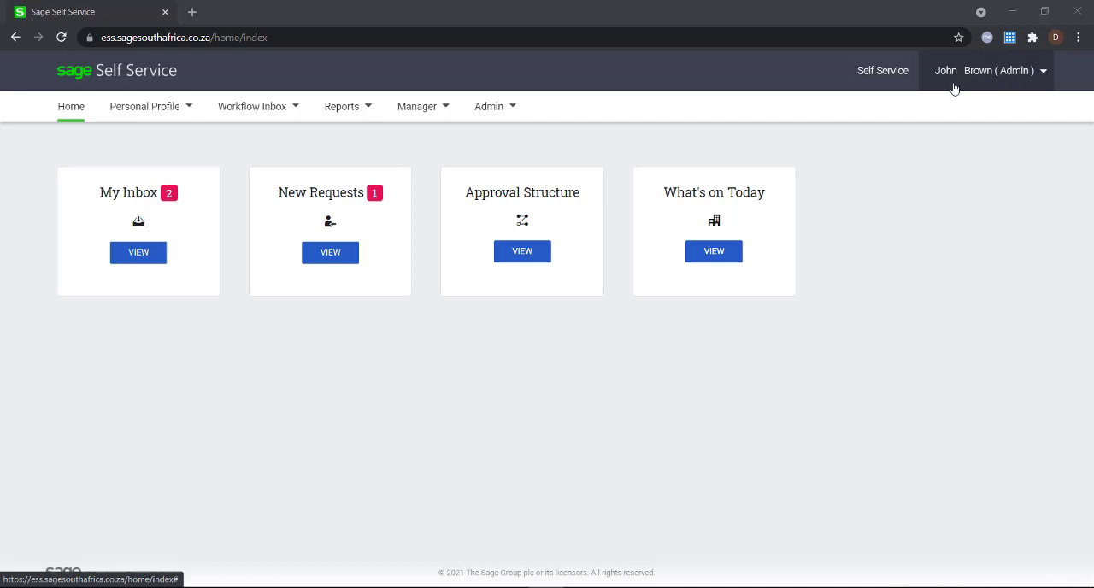
Show the Admin menu options, which include Default Approval Structure
click(489, 106)
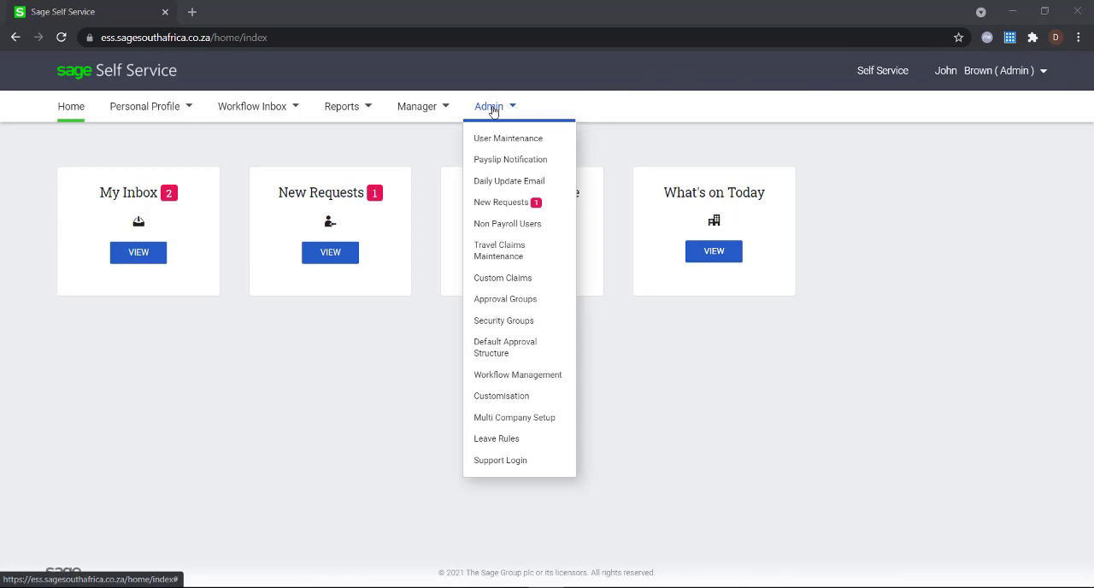
mouse_move(504, 347)
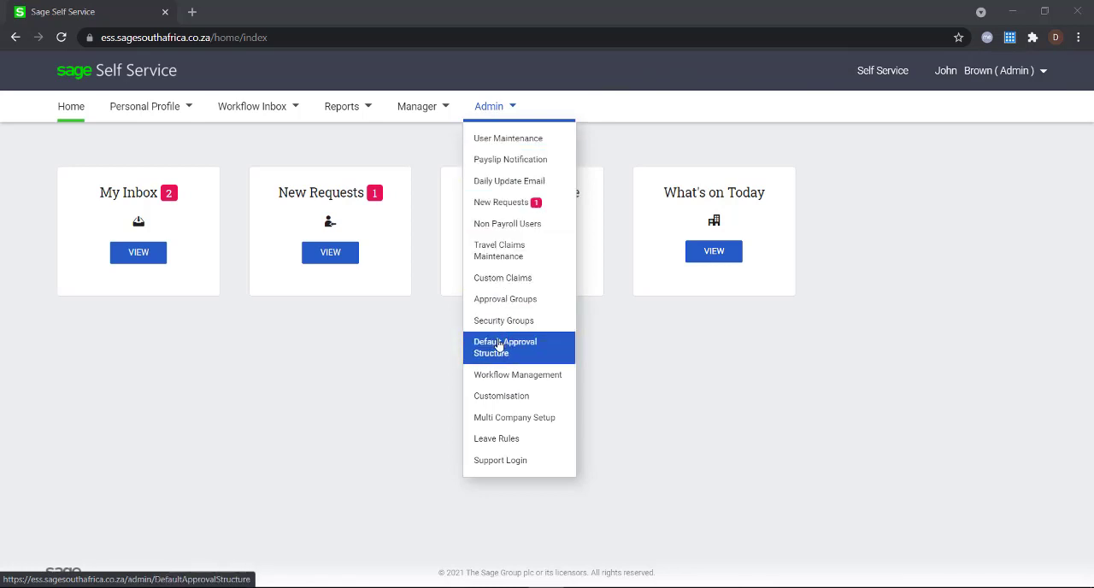
Go to the Default Approval Structure page and select the Administrator node at the top
click(504, 347)
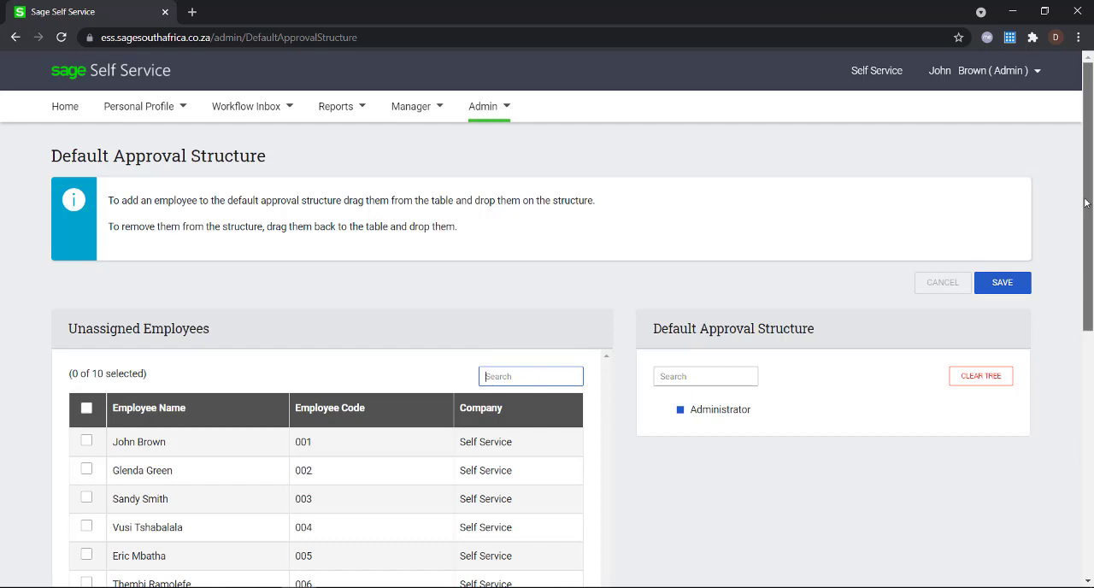
scroll(down, 3)
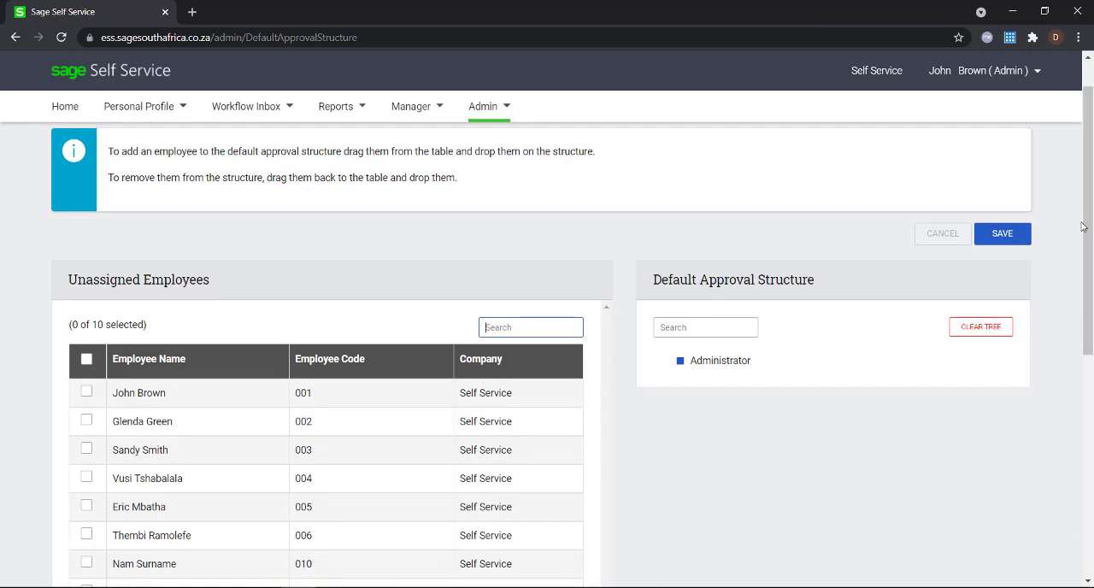
mouse_move(564, 234)
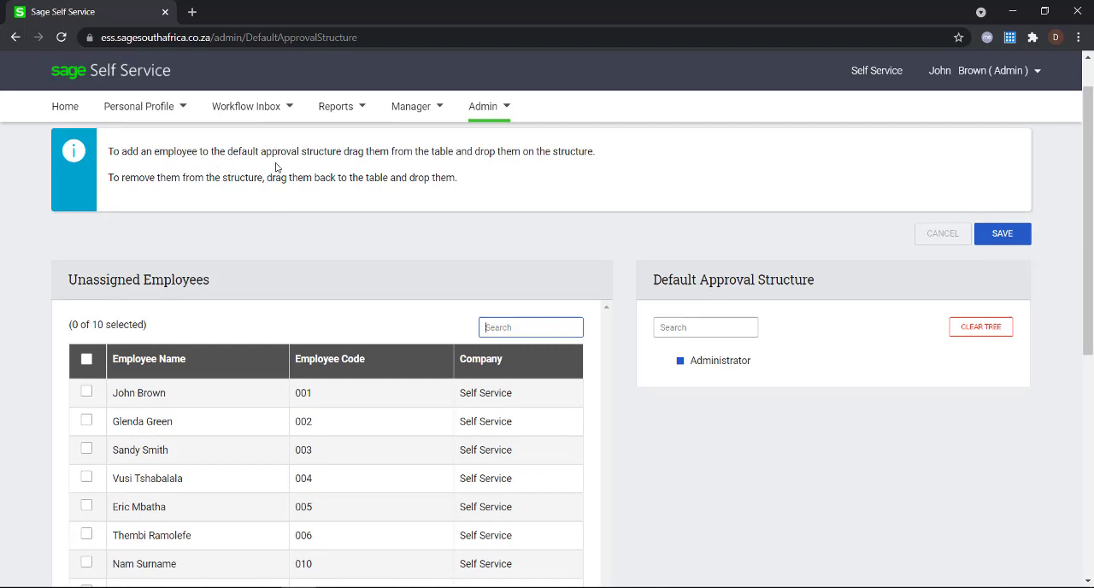
mouse_move(544, 163)
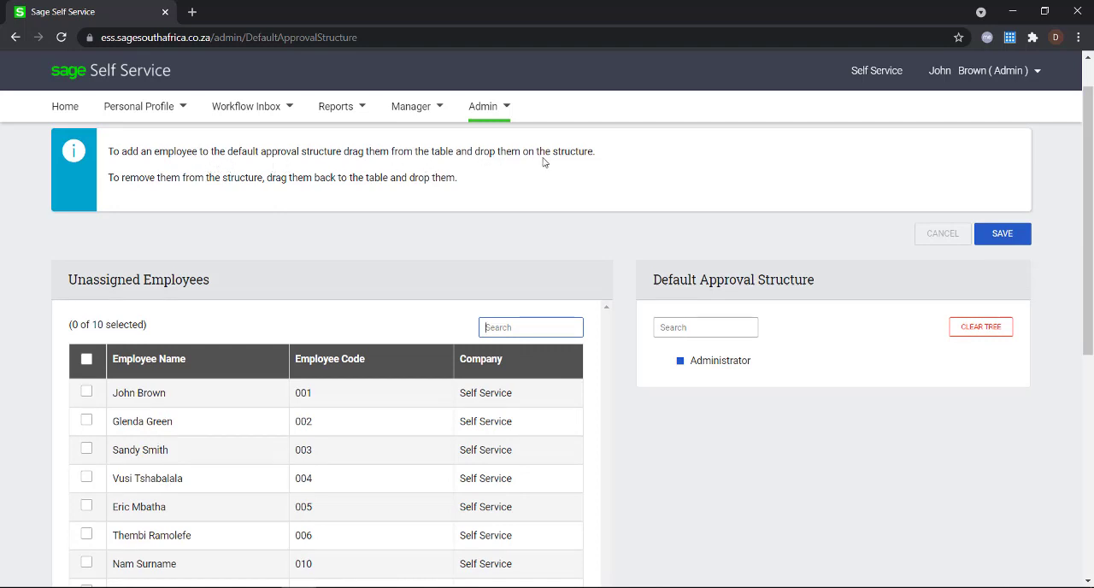
mouse_move(372, 195)
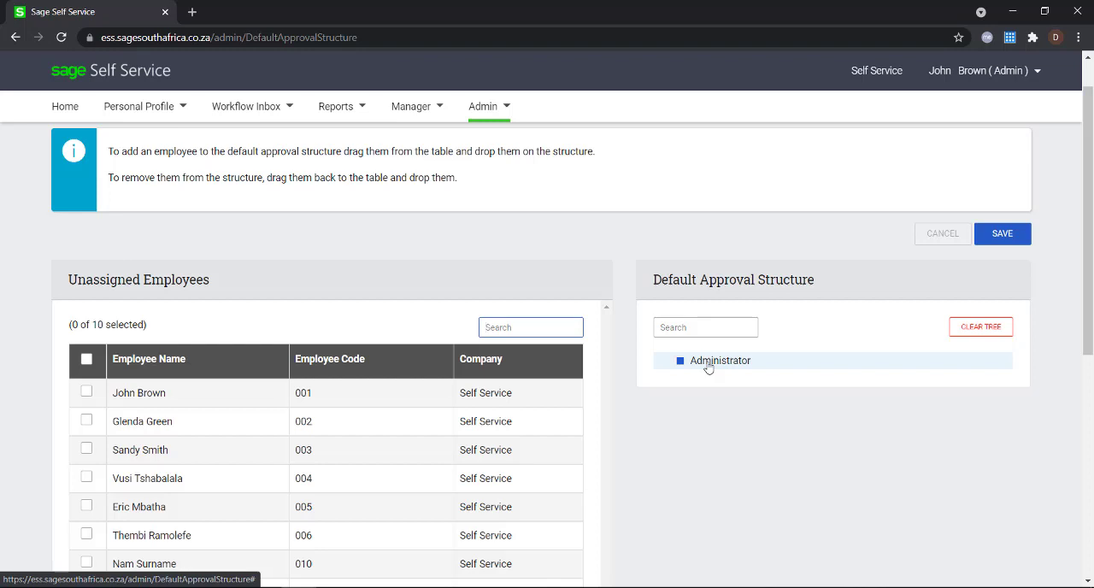
click(530, 326)
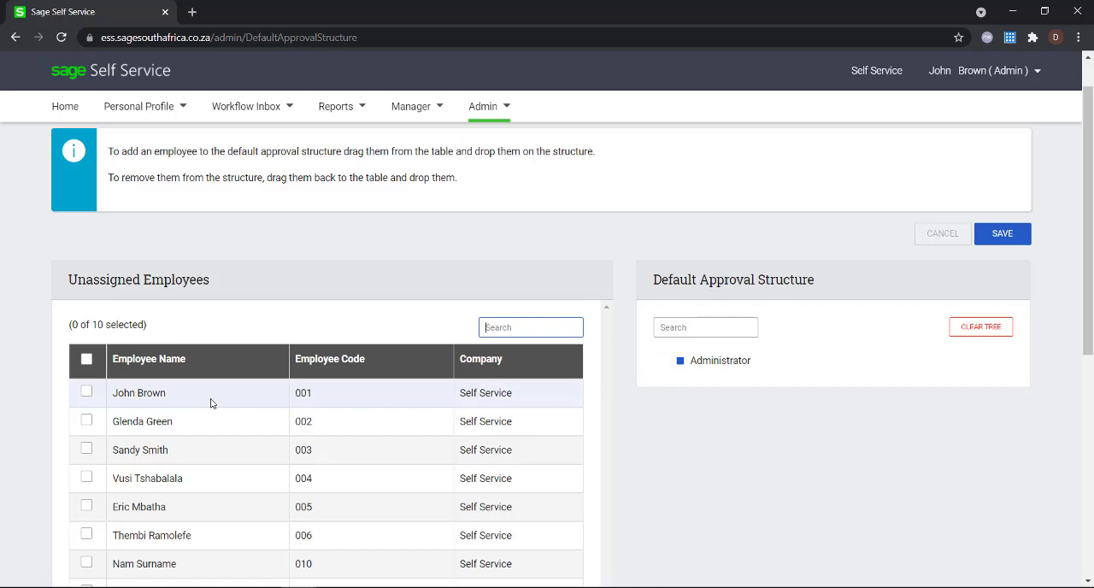
Place John Brown under Administrator, trying Glenda Green in the tree and returning her to unassigned
click(86, 393)
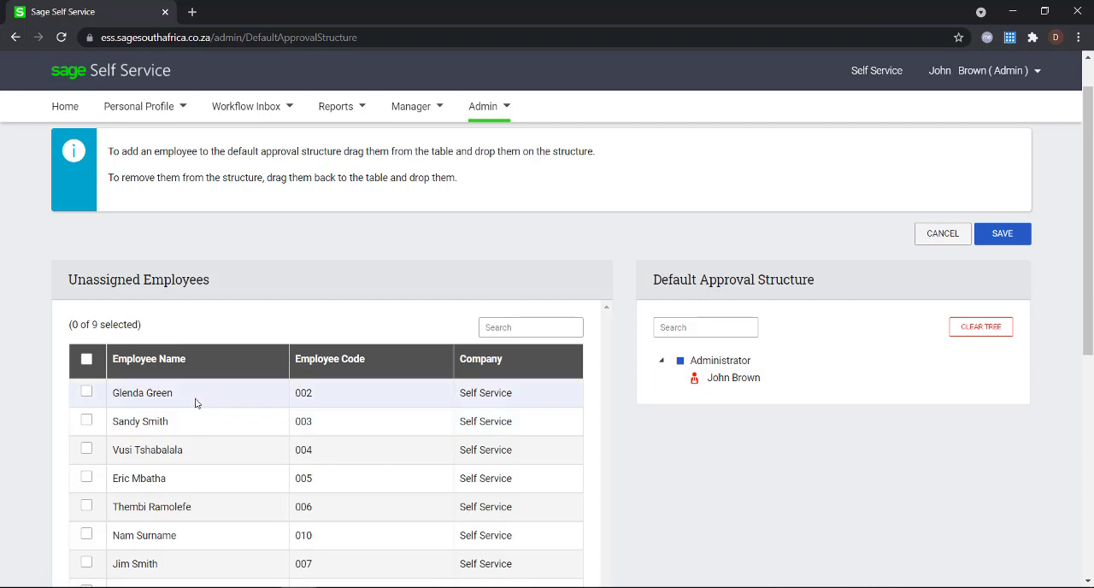
drag(142, 393, 732, 376)
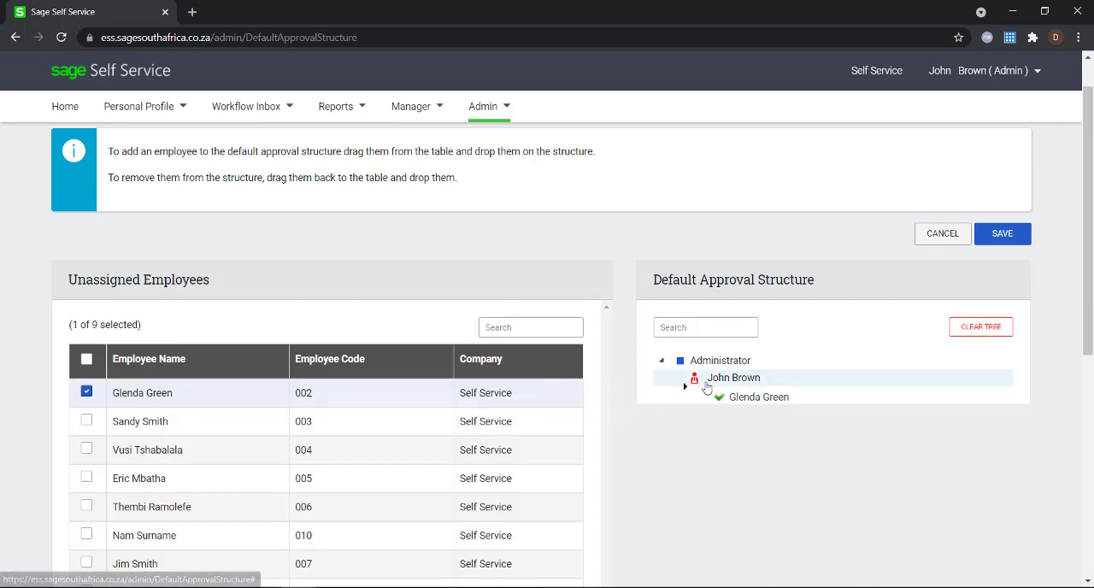
drag(142, 393, 731, 376)
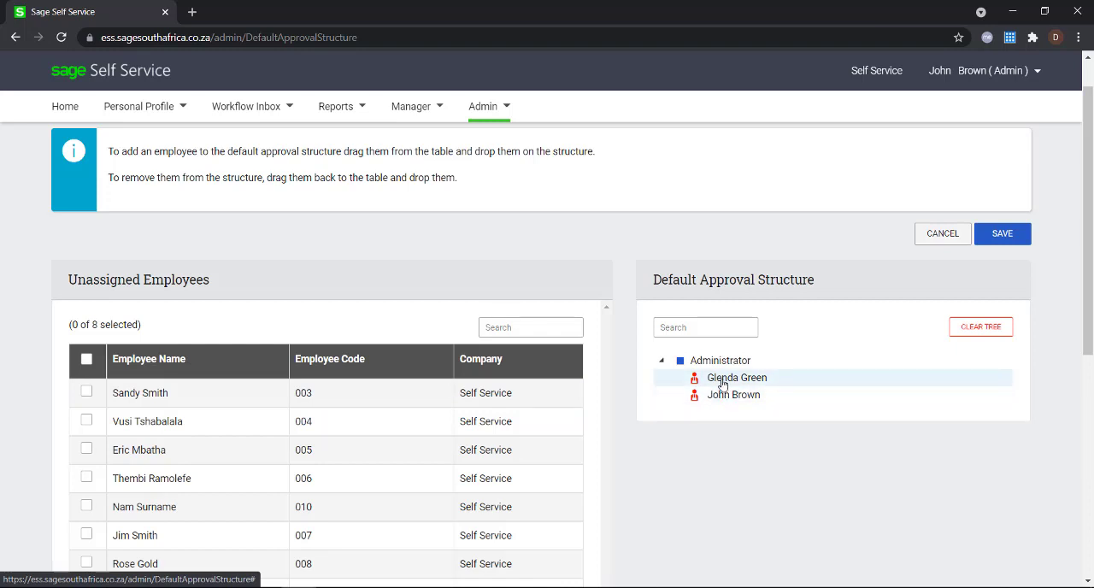
drag(737, 376, 732, 393)
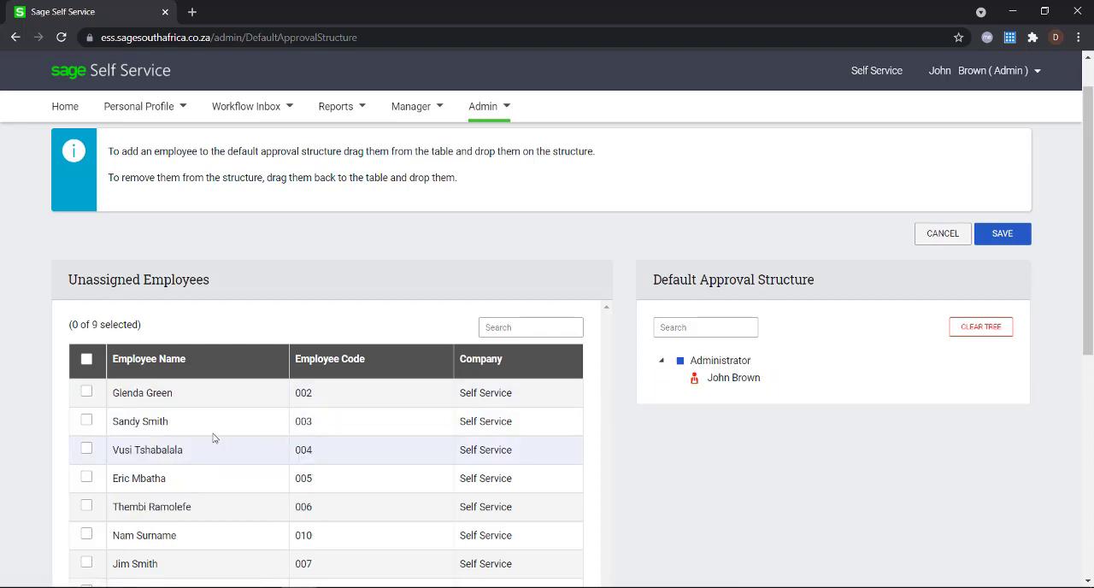
mouse_move(157, 393)
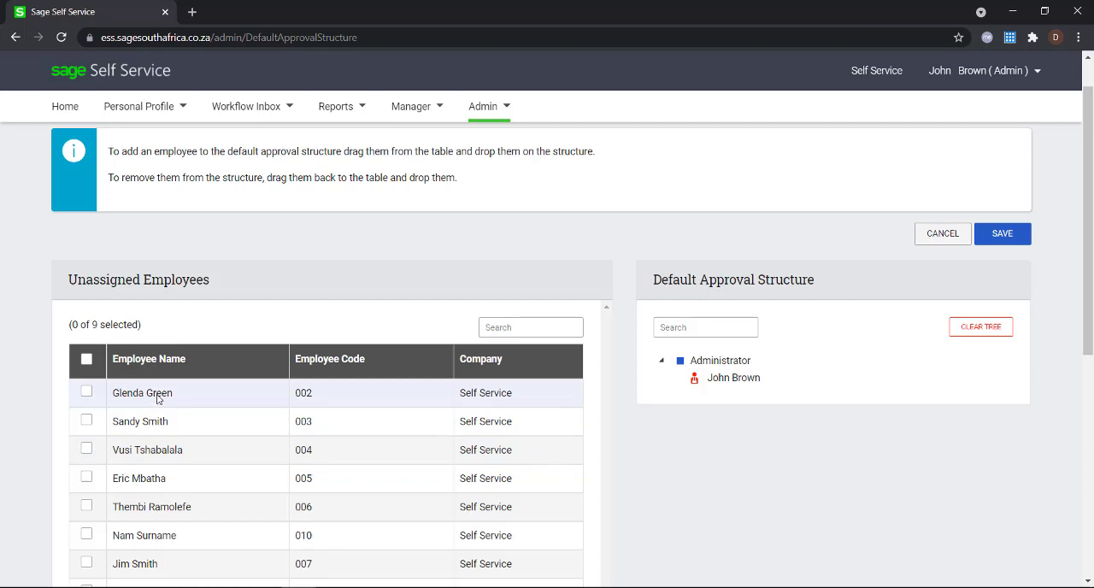
Make Glenda Green report to John Brown and expand John Brown's node
drag(142, 393, 718, 400)
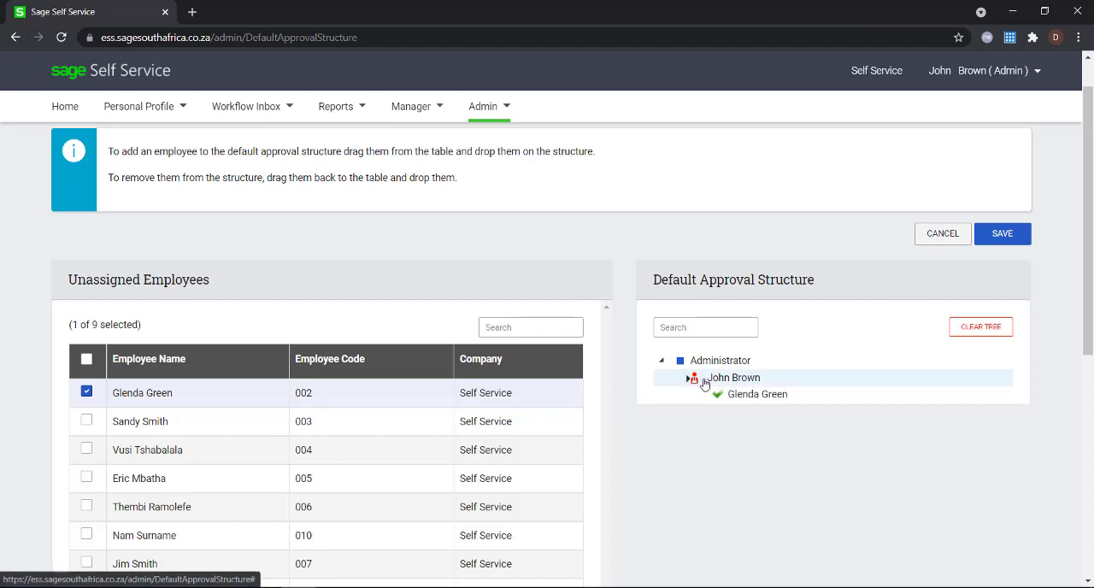
drag(142, 393, 733, 376)
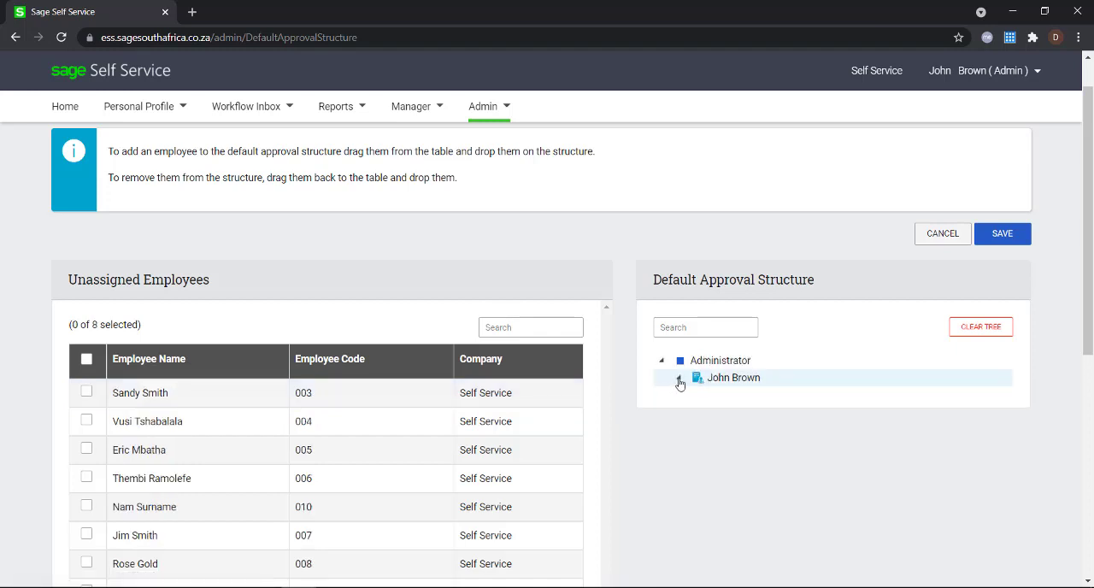
click(681, 378)
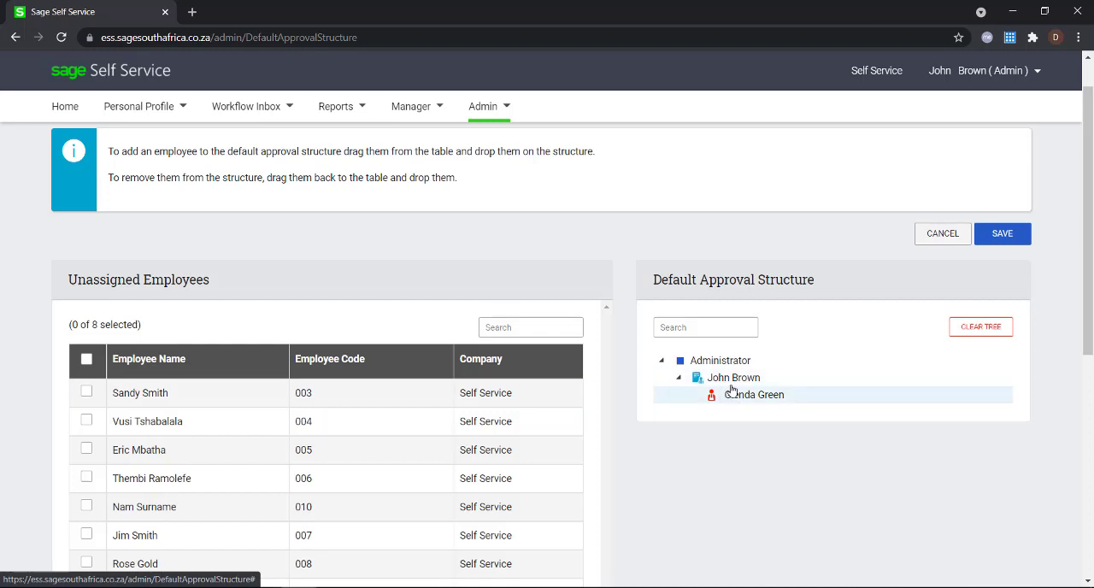
mouse_move(168, 393)
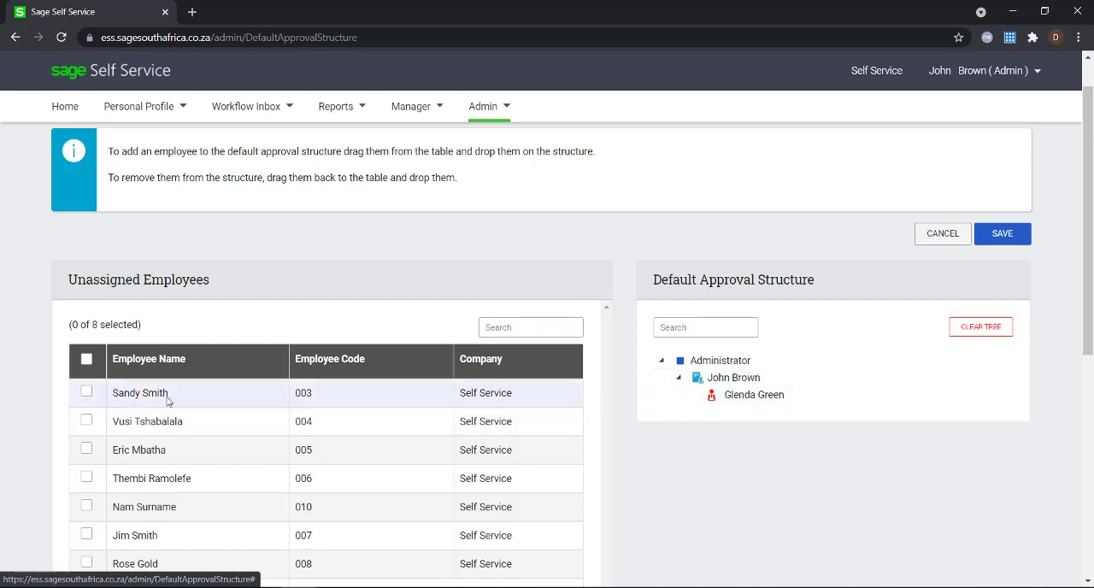
mouse_move(167, 420)
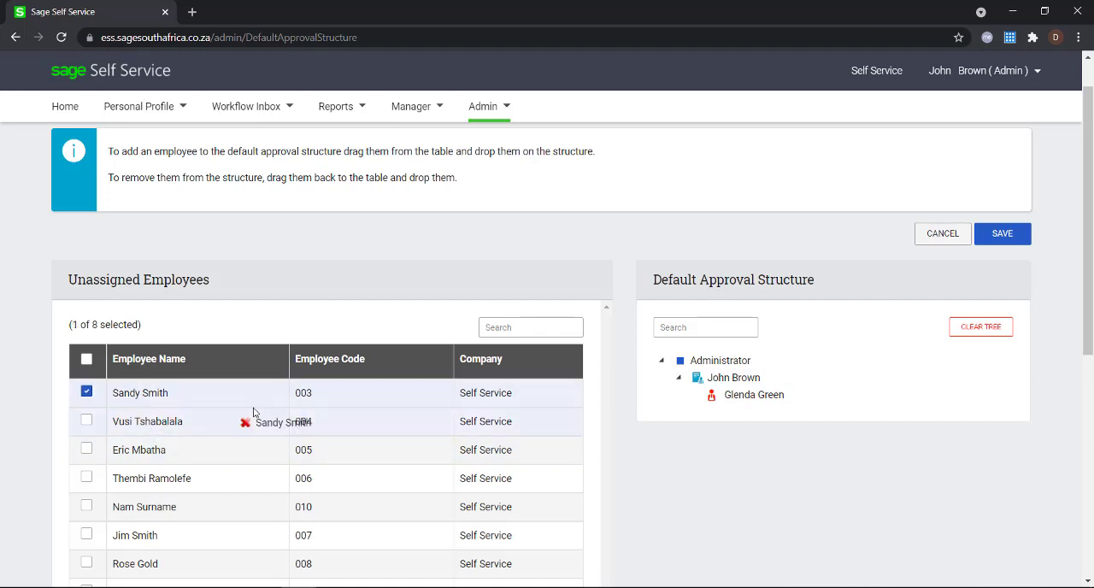
Add Sandy Smith and Vusi Tshabalala under John Brown, then pick Eric Mbatha for Glenda Green
drag(140, 393, 710, 385)
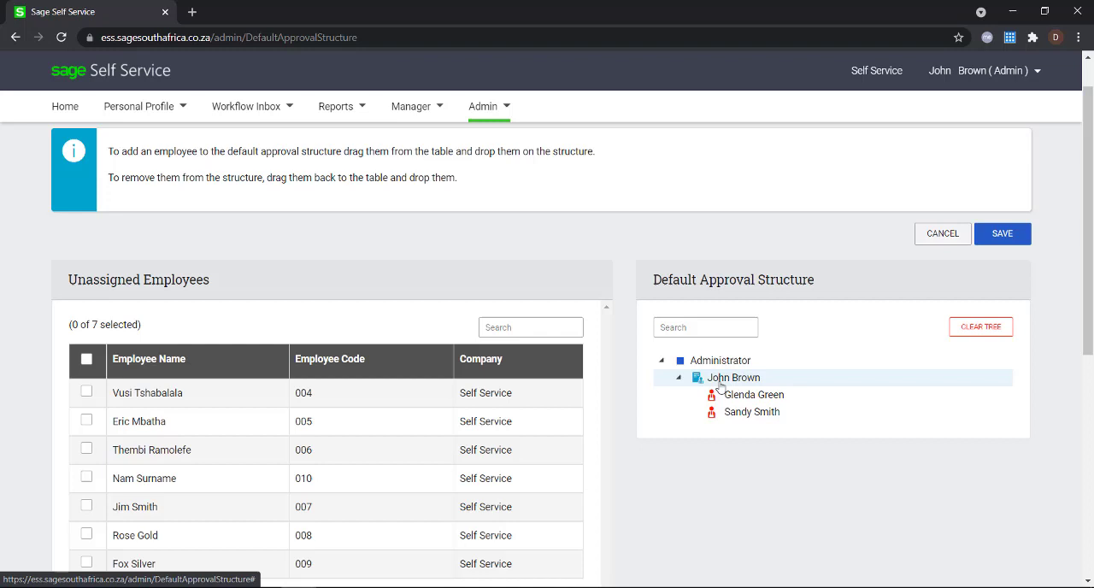
click(752, 393)
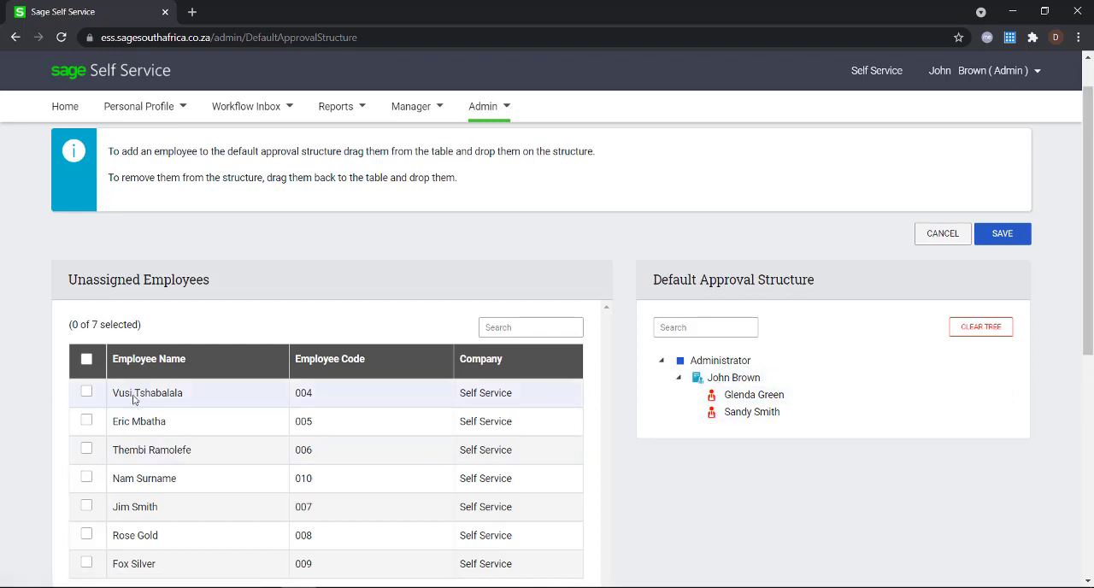
drag(147, 393, 732, 376)
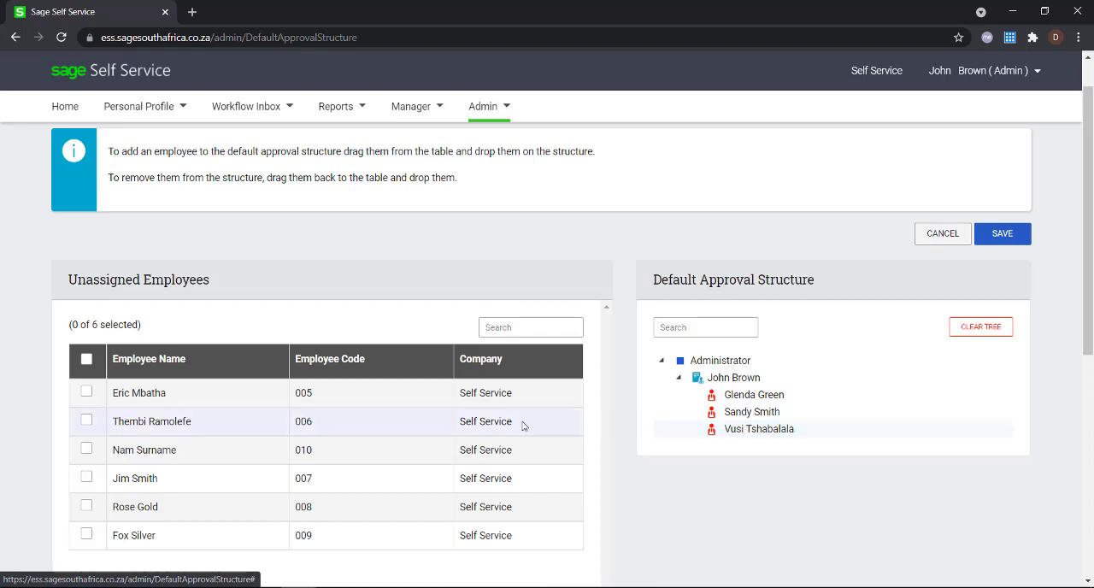
mouse_move(145, 400)
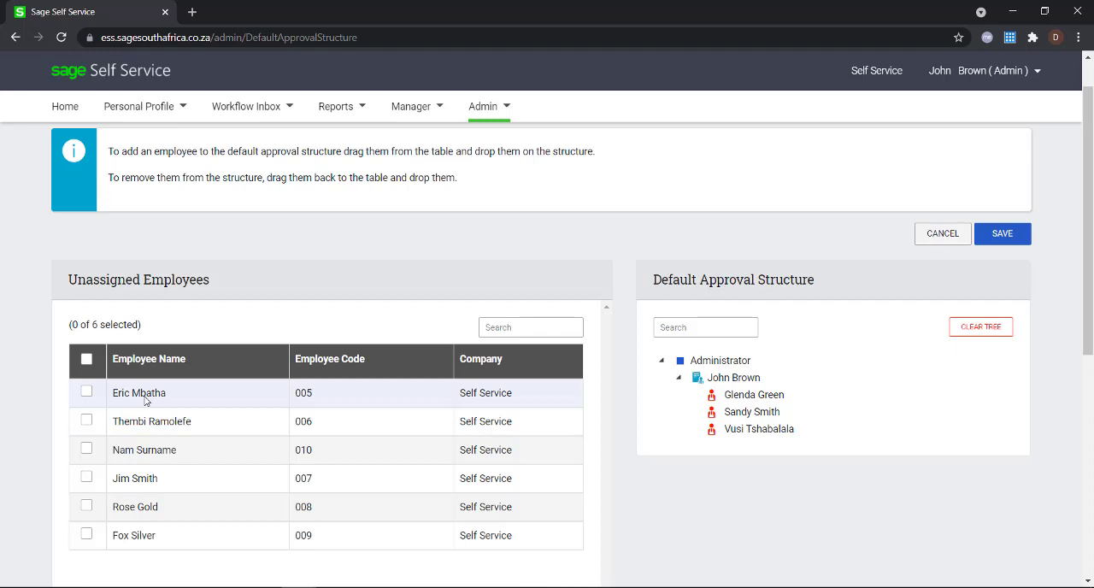
click(86, 393)
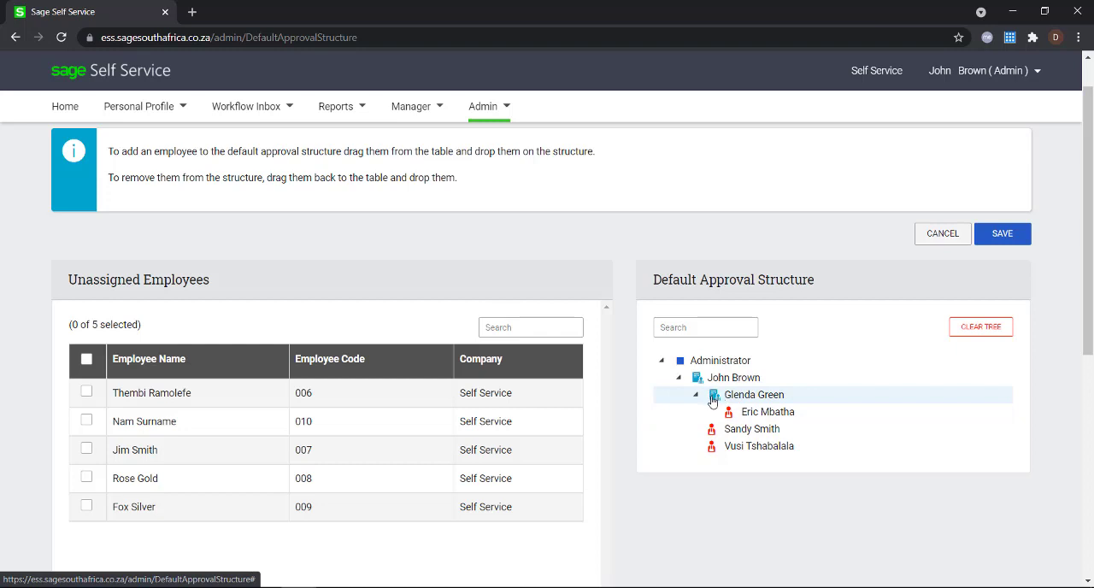
mouse_move(714, 403)
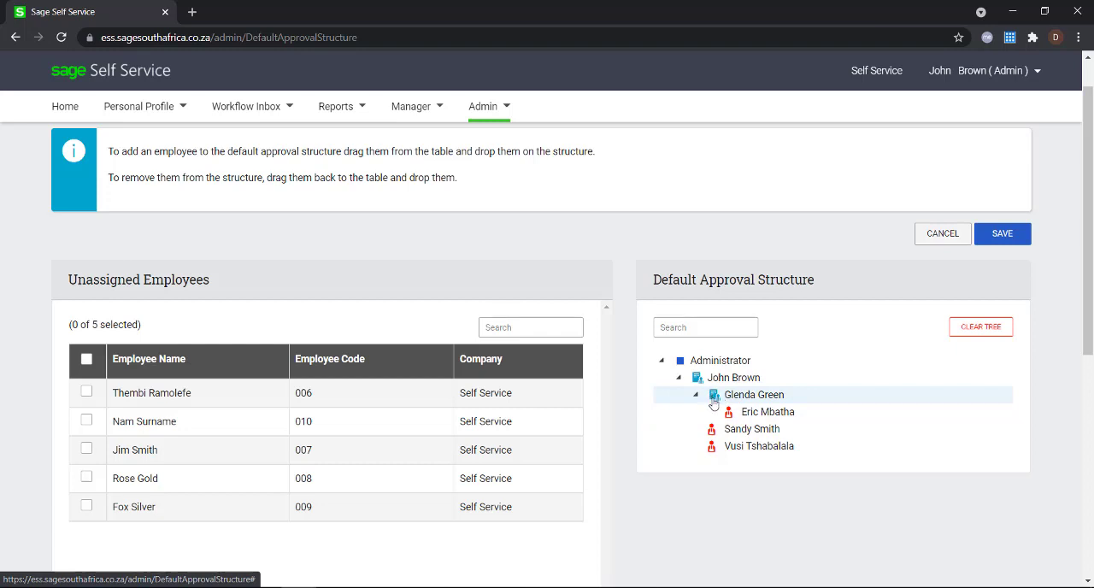
mouse_move(174, 450)
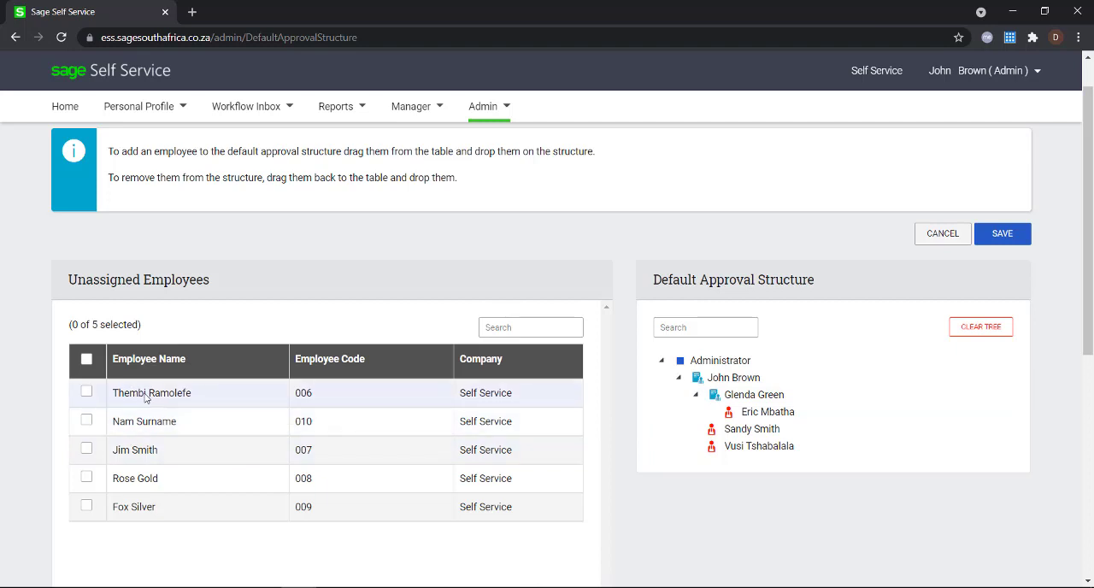
click(85, 393)
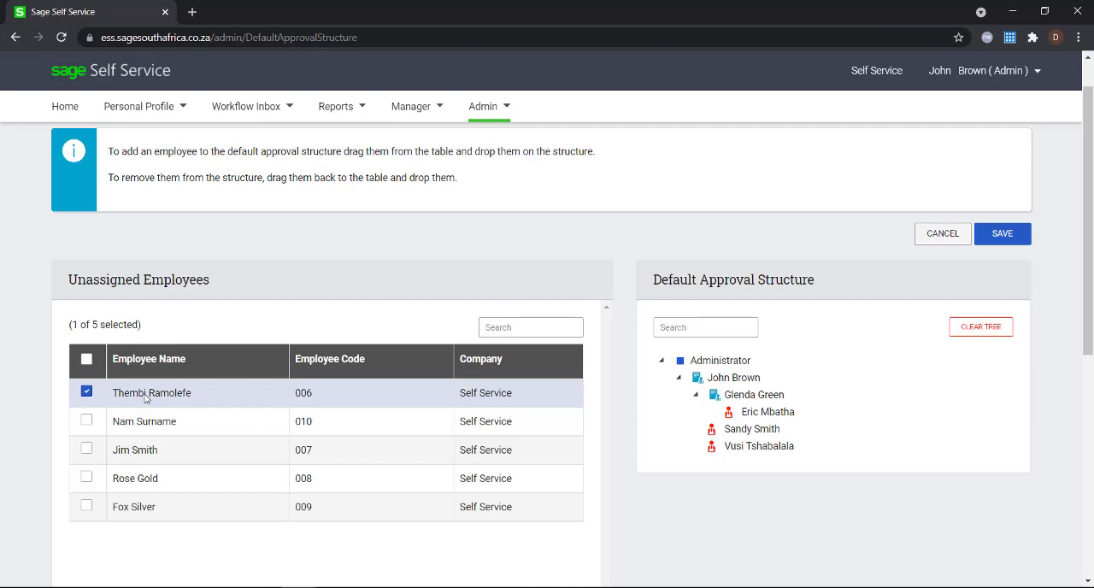
click(86, 450)
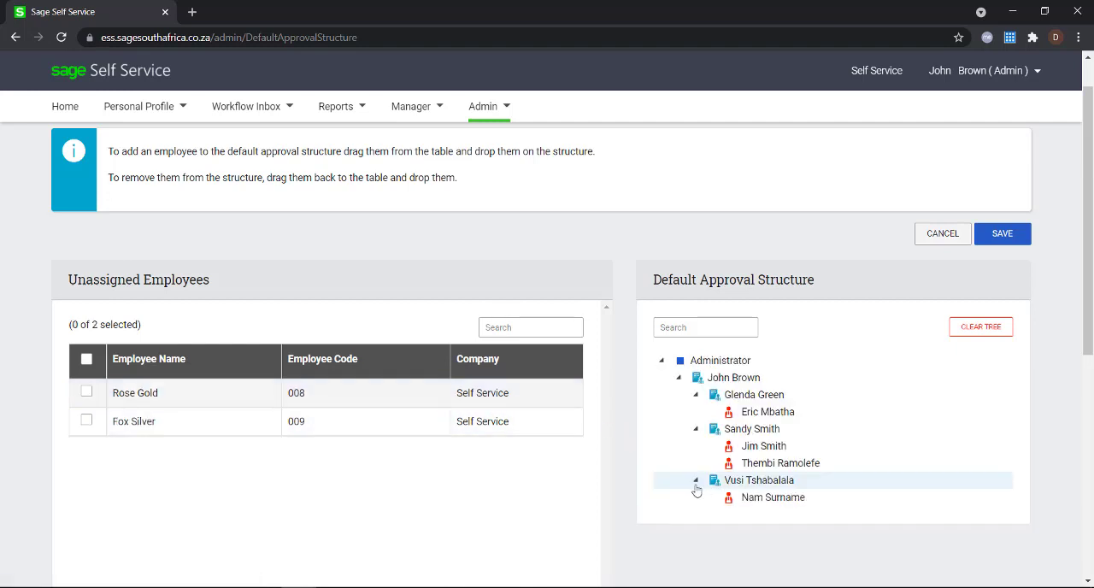
click(86, 394)
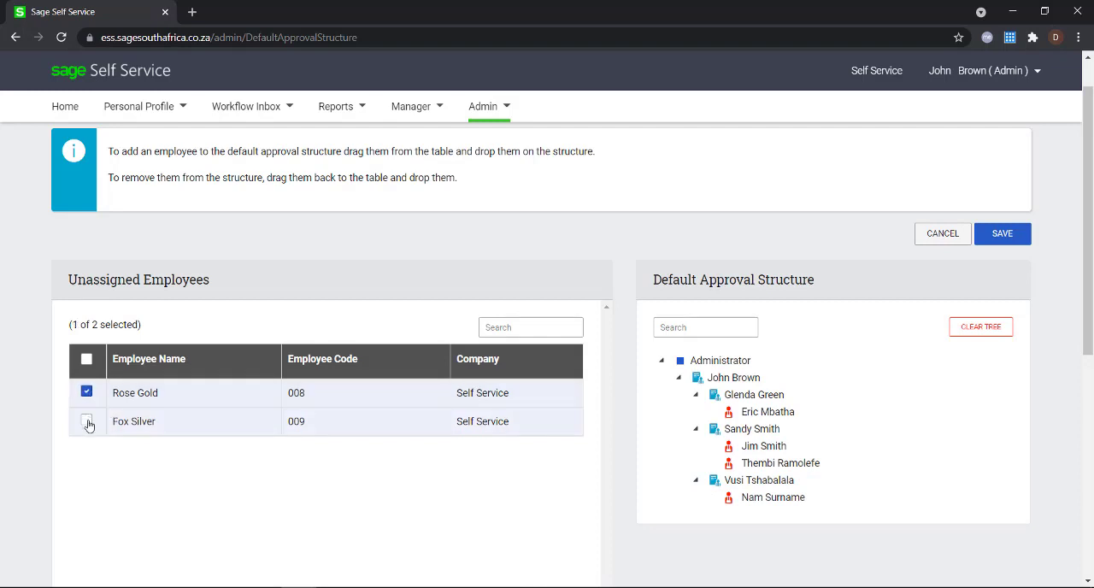
click(85, 421)
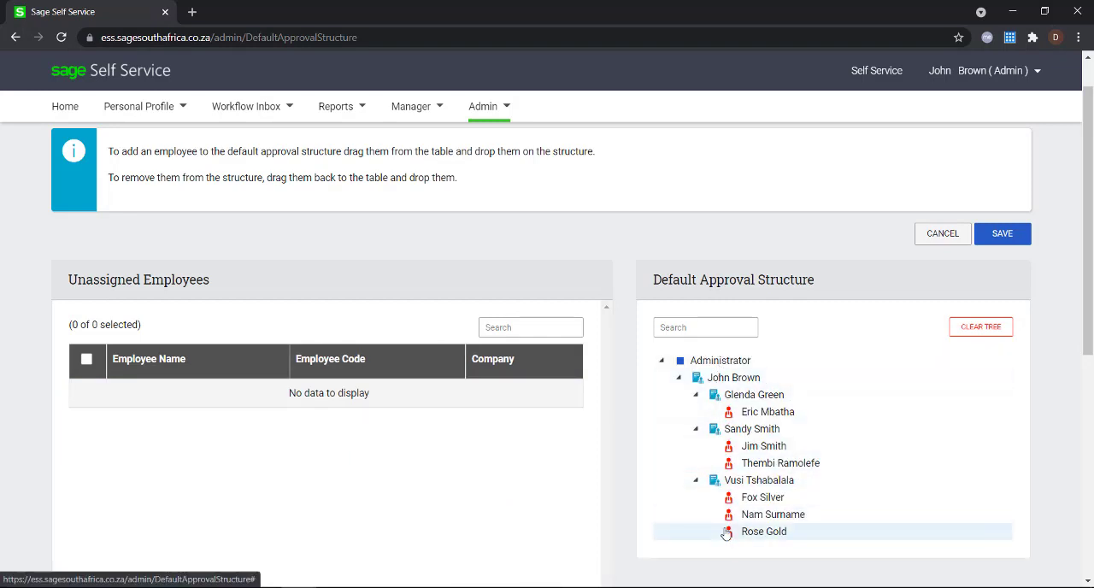
click(1002, 232)
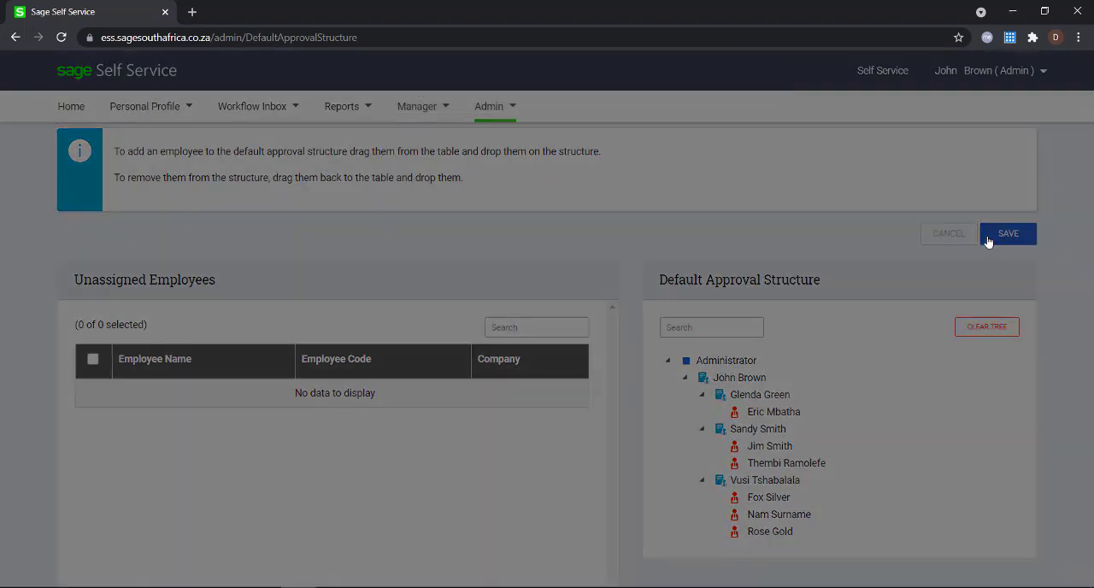
Save the completed approval structure and dismiss the success confirmation
click(1008, 232)
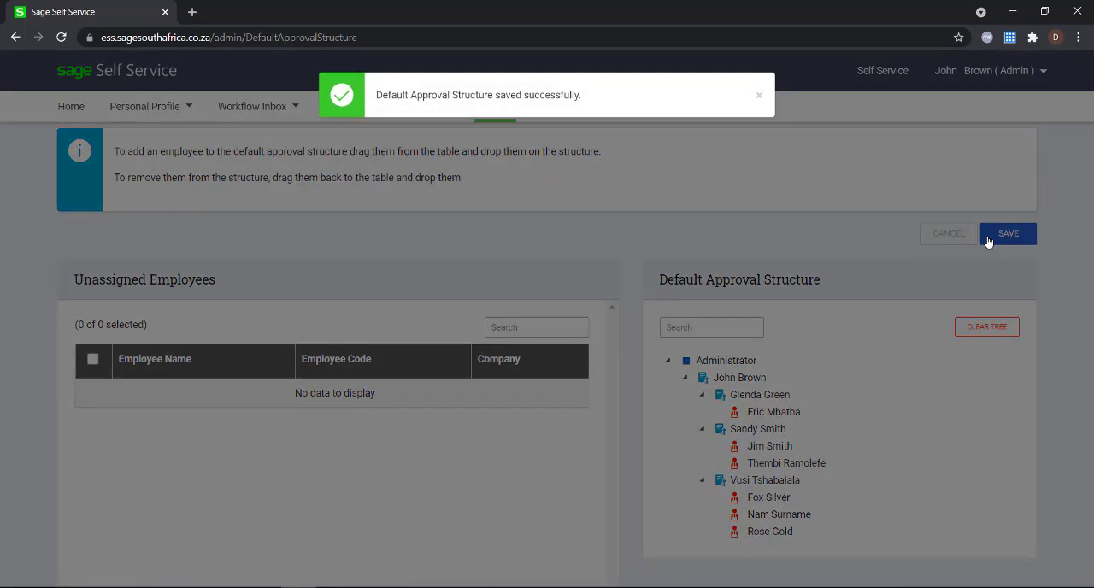
mouse_move(324, 177)
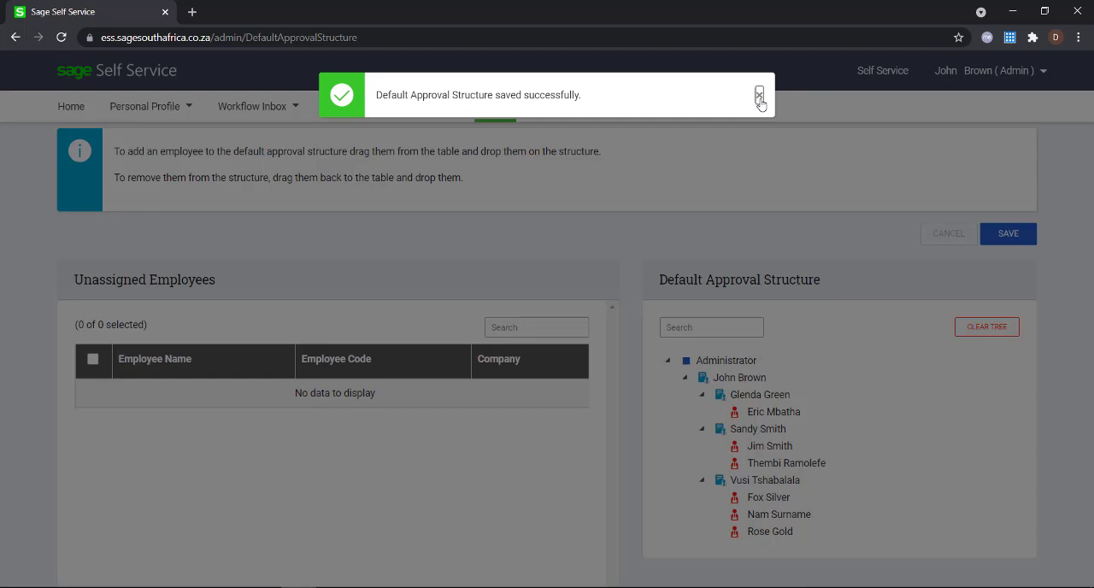
click(410, 106)
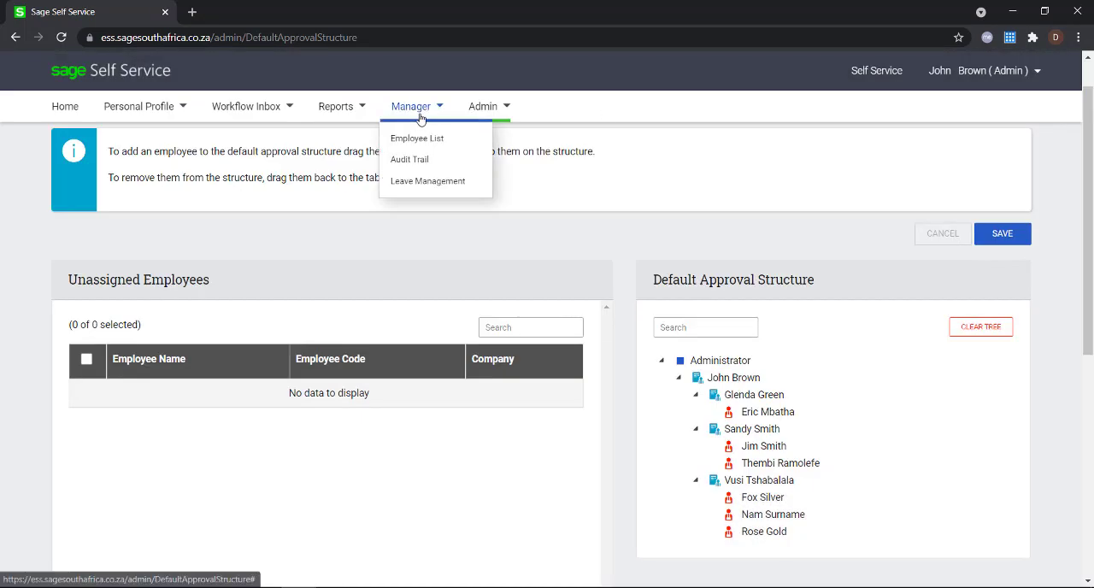
mouse_move(417, 117)
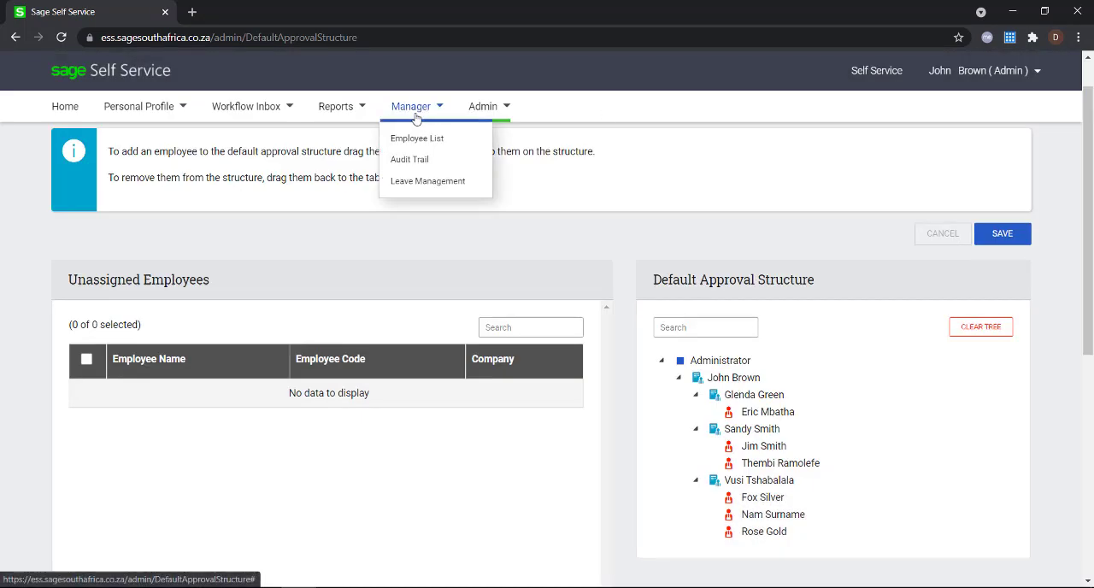
click(65, 106)
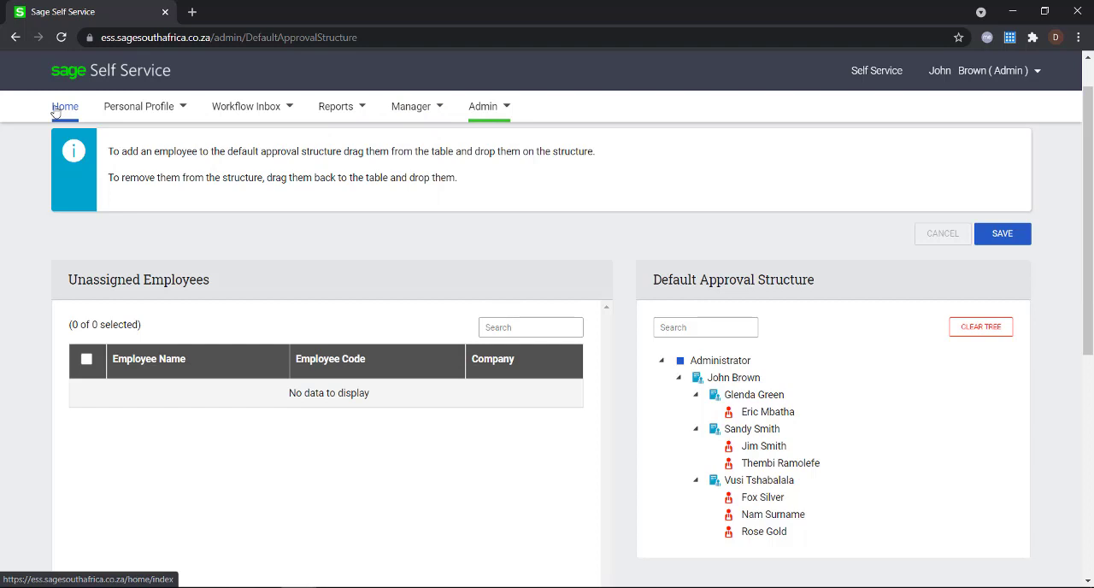
Return Home and view the Approval Structure chart showing the Administrator node
click(70, 106)
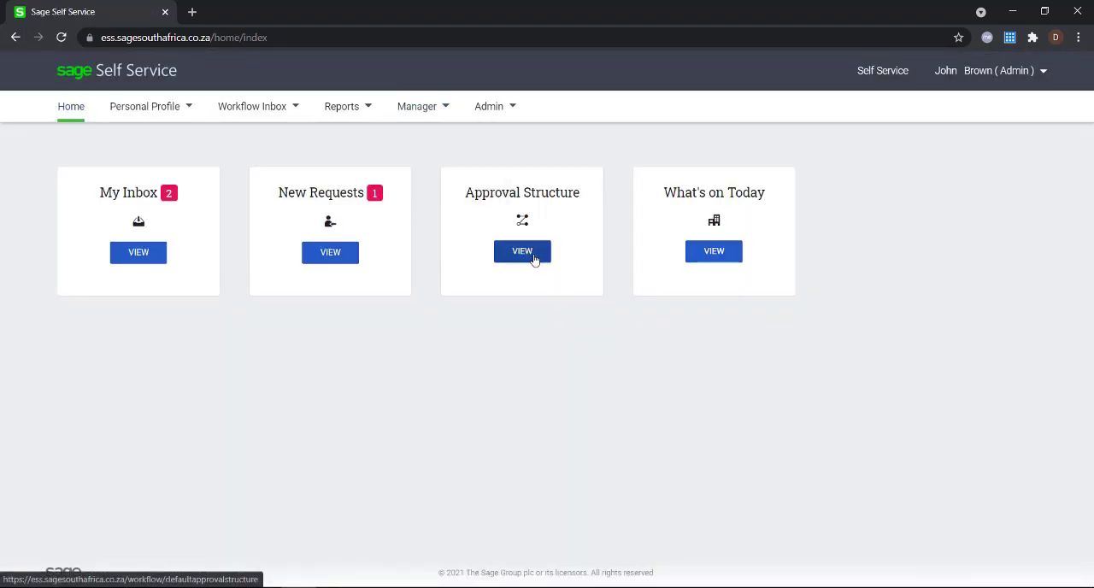
click(523, 249)
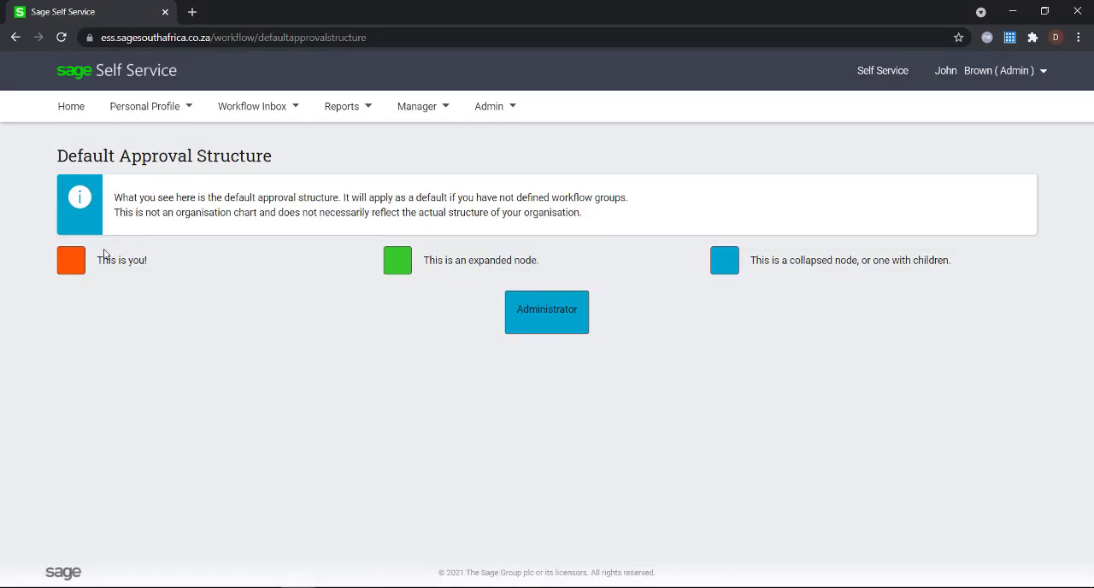
mouse_move(274, 273)
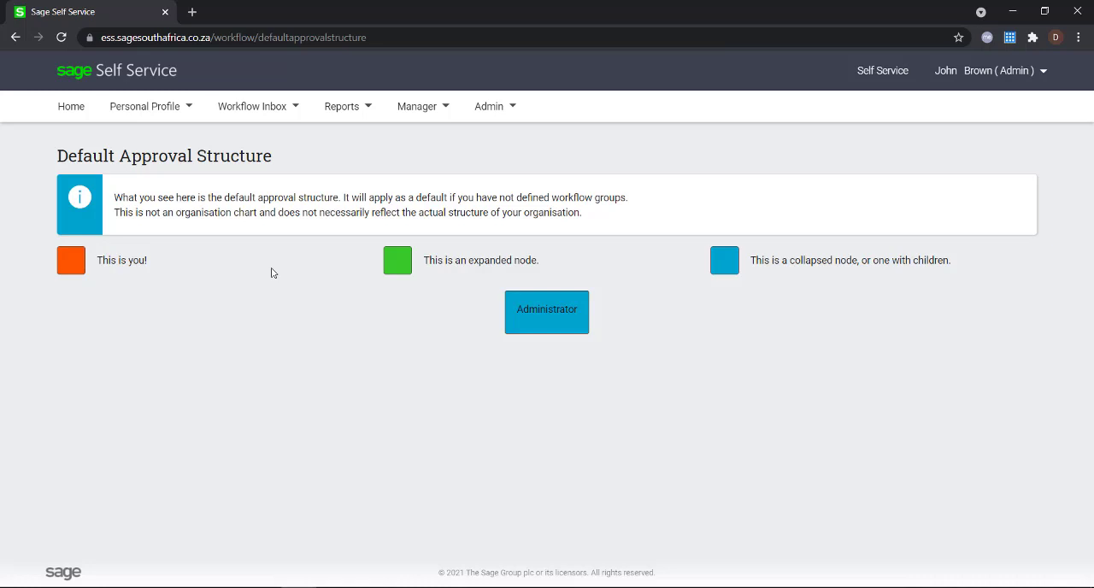
mouse_move(707, 299)
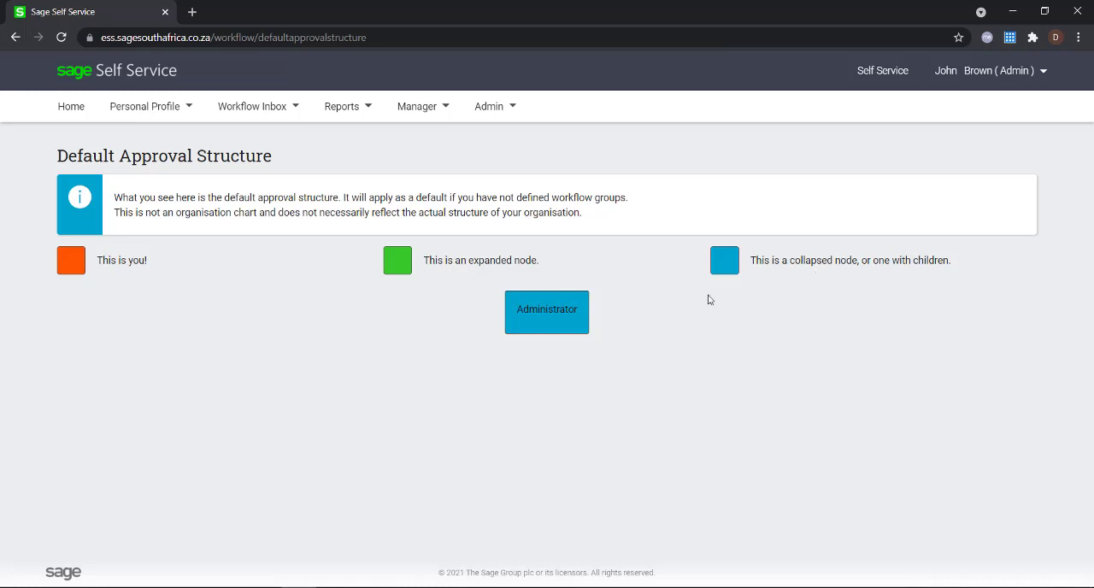
Expand Administrator, John Brown, Glenda Green, Sandy Smith and Vusi Tshabalala in the org chart
click(546, 311)
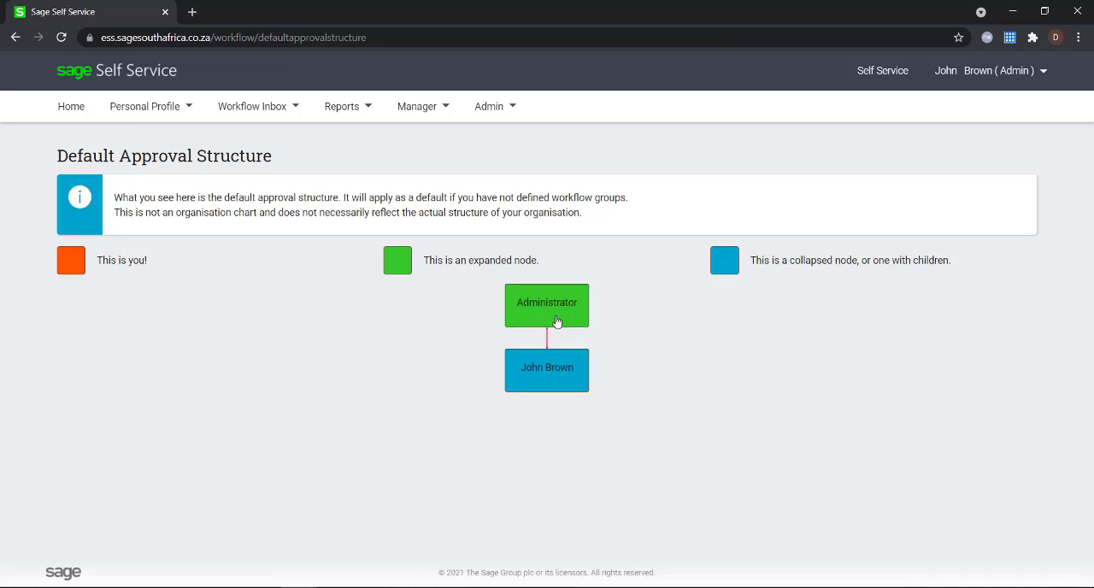
click(547, 369)
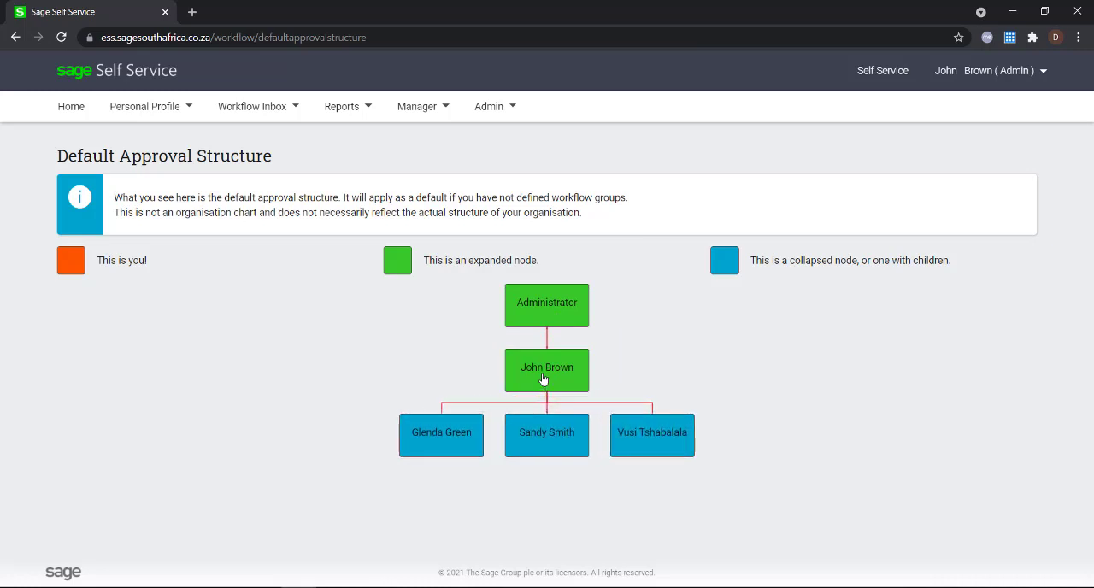
click(441, 434)
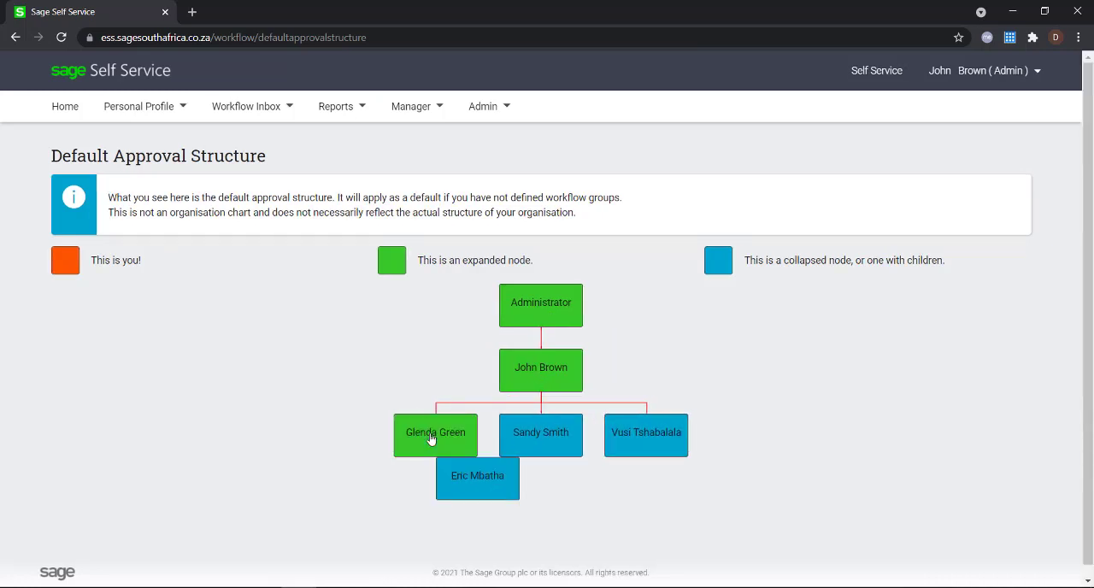
click(564, 434)
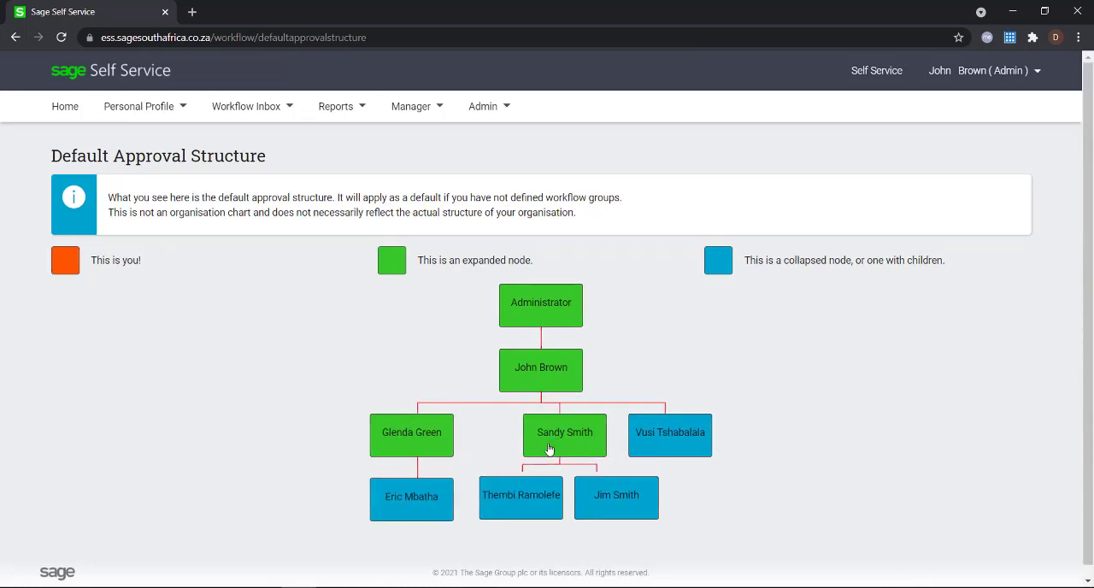
click(670, 434)
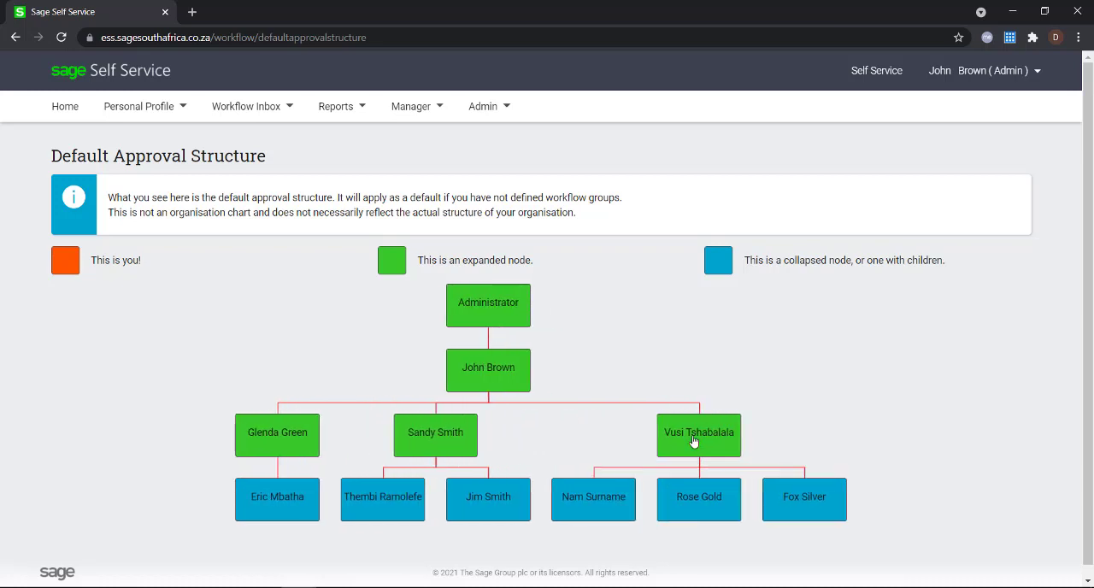
mouse_move(704, 510)
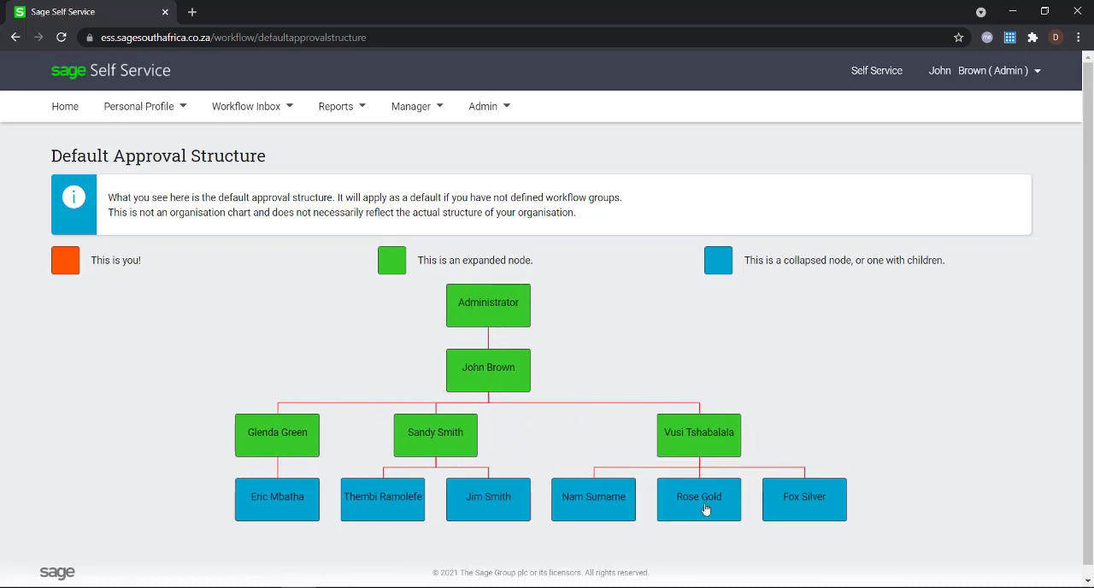
mouse_move(277, 495)
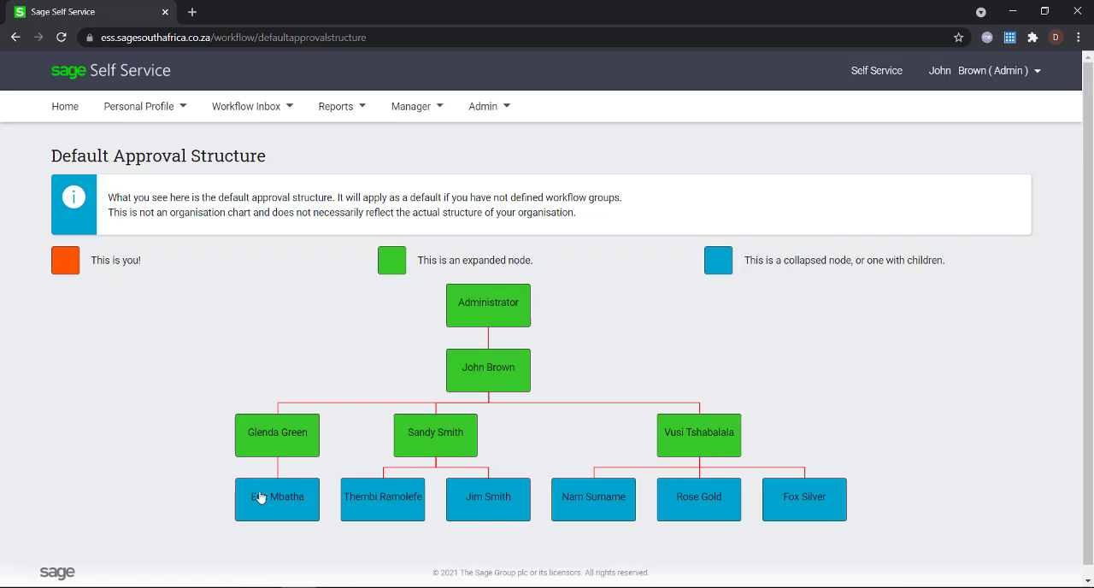